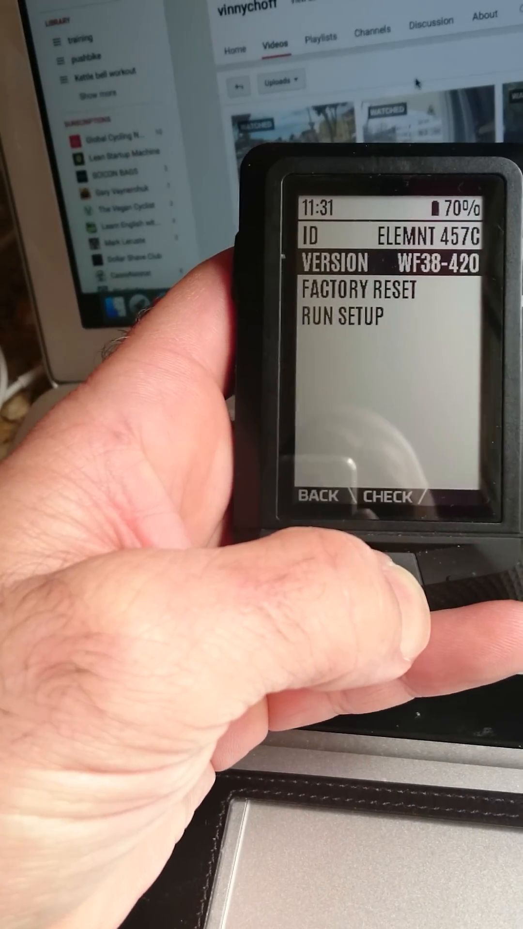
- From the device info page (version WF38-420), trigger the firmware update check-and-download prompt
click(385, 496)
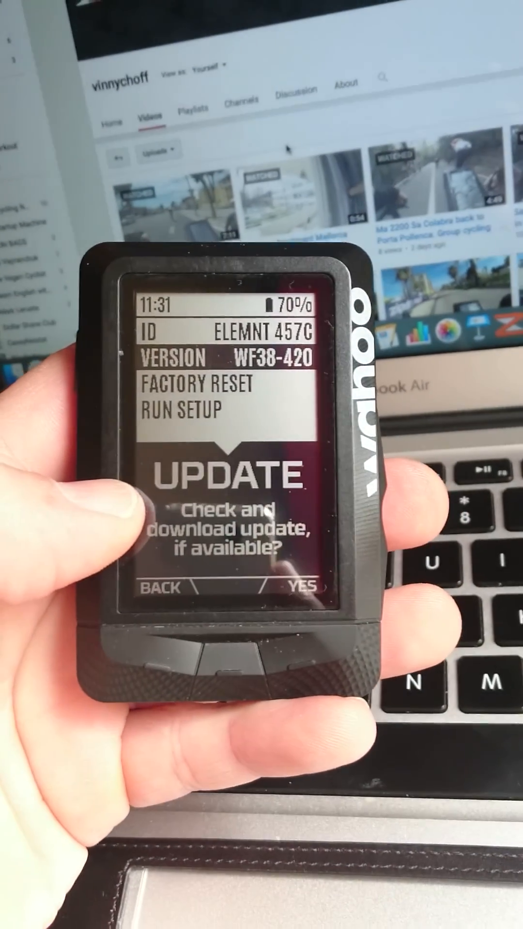